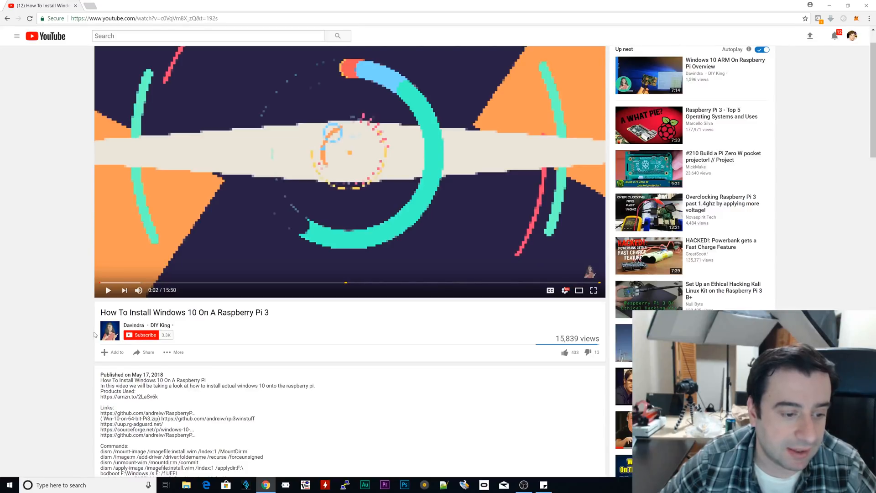
mouse_move(128, 267)
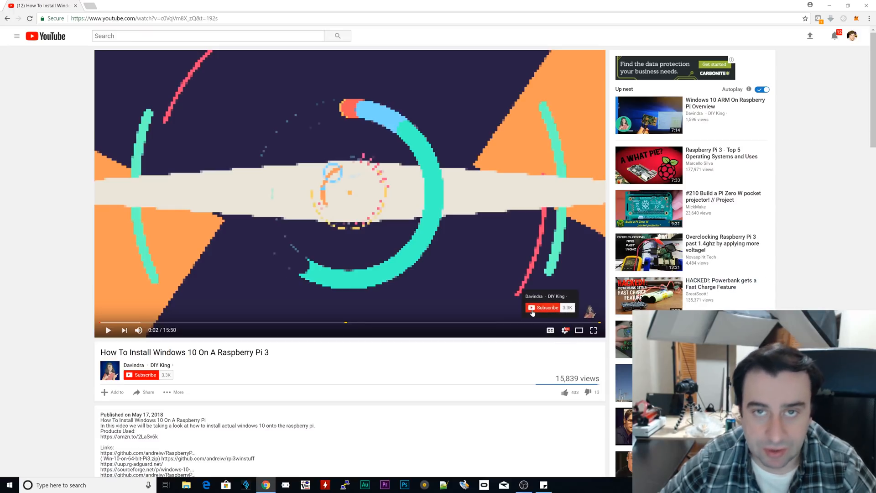
scroll(down, 3)
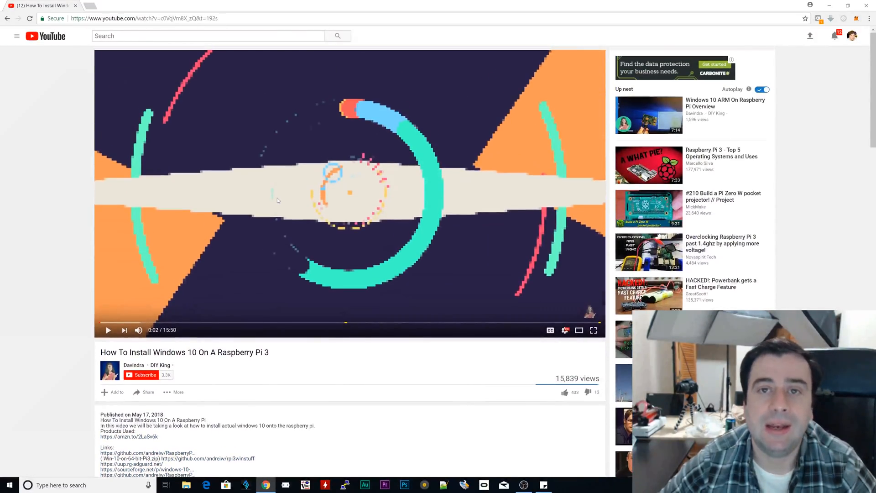
mouse_move(257, 214)
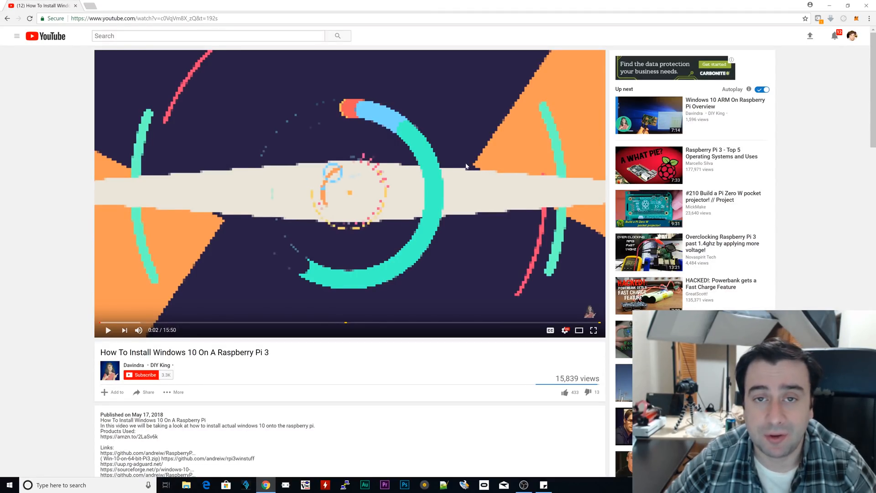
mouse_move(305, 199)
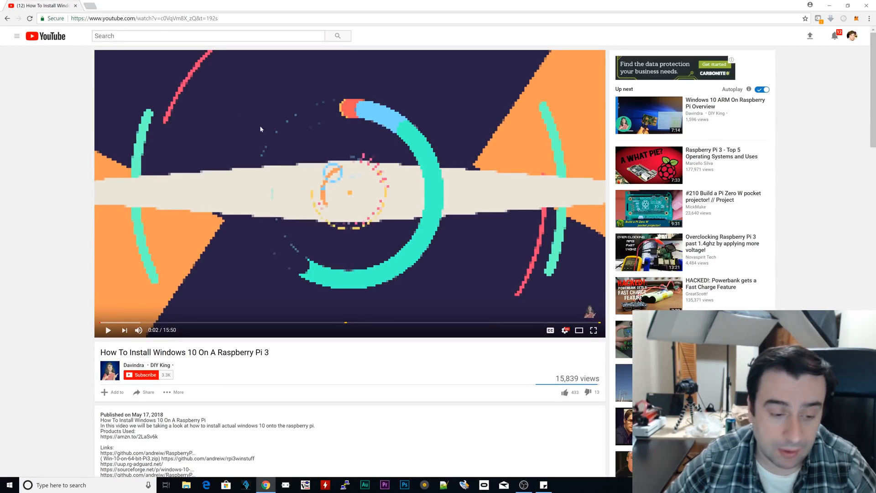
scroll(down, 3)
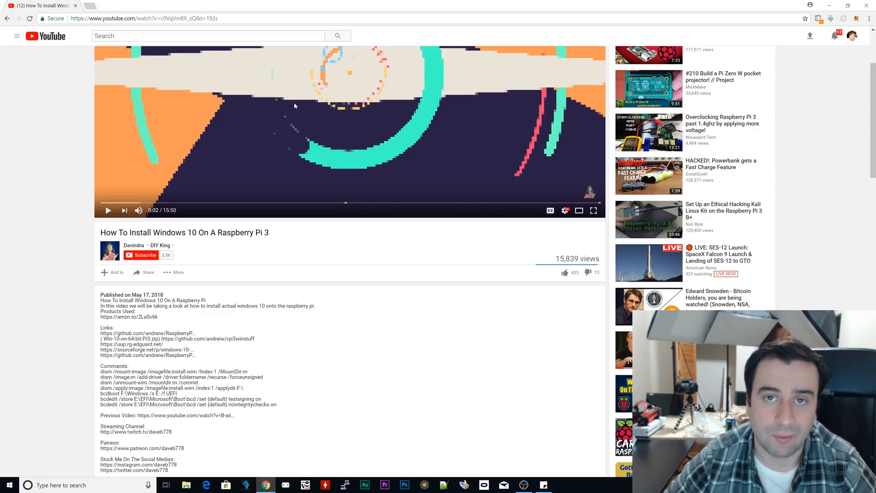
mouse_move(278, 83)
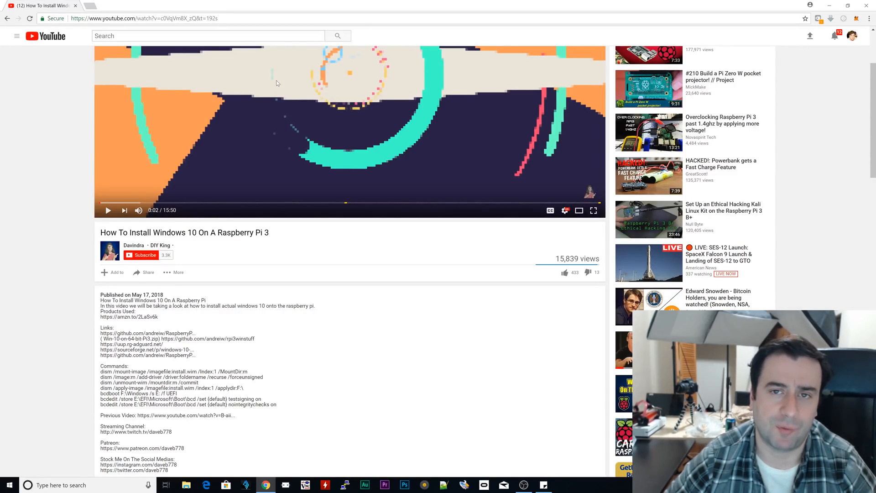
mouse_move(273, 85)
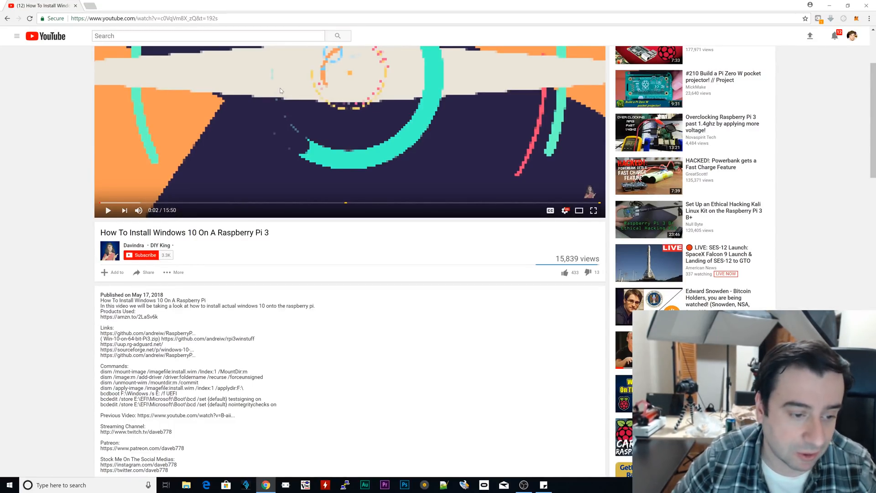
scroll(down, 3)
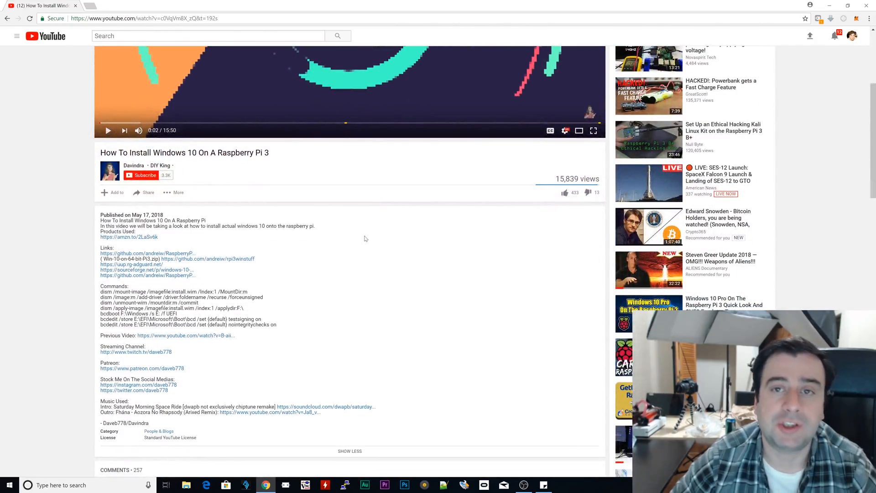
mouse_move(351, 243)
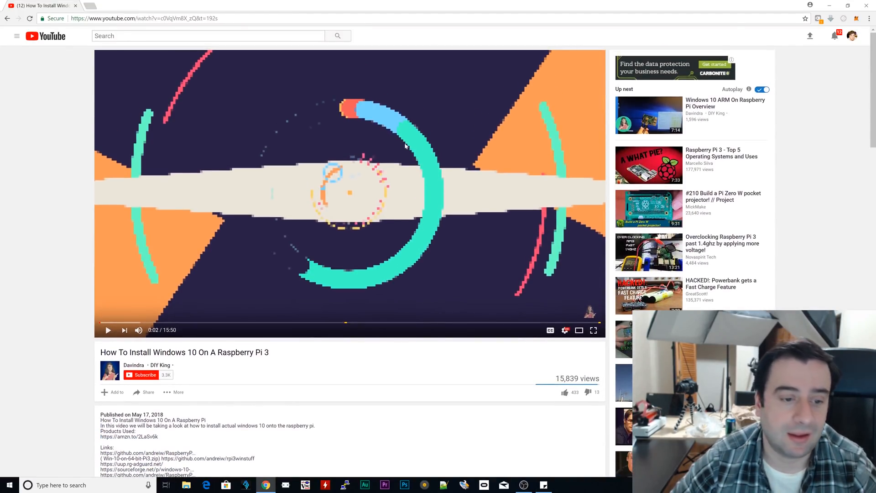
scroll(down, 3)
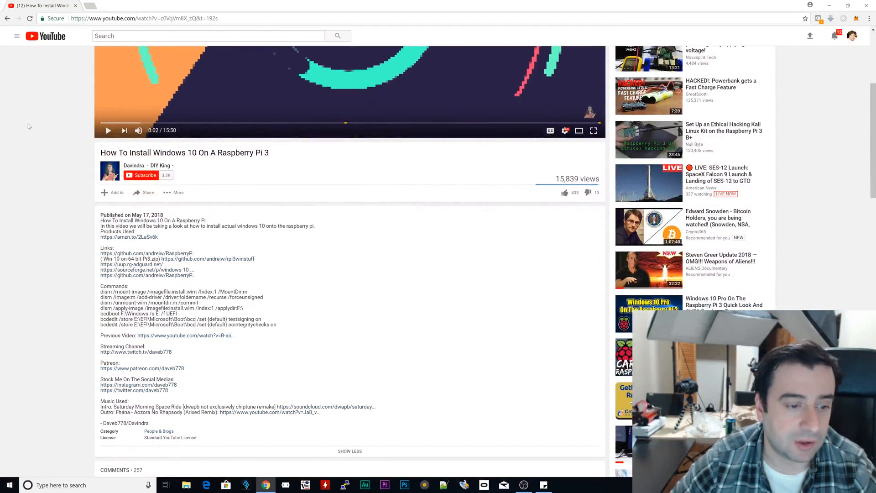
mouse_move(127, 188)
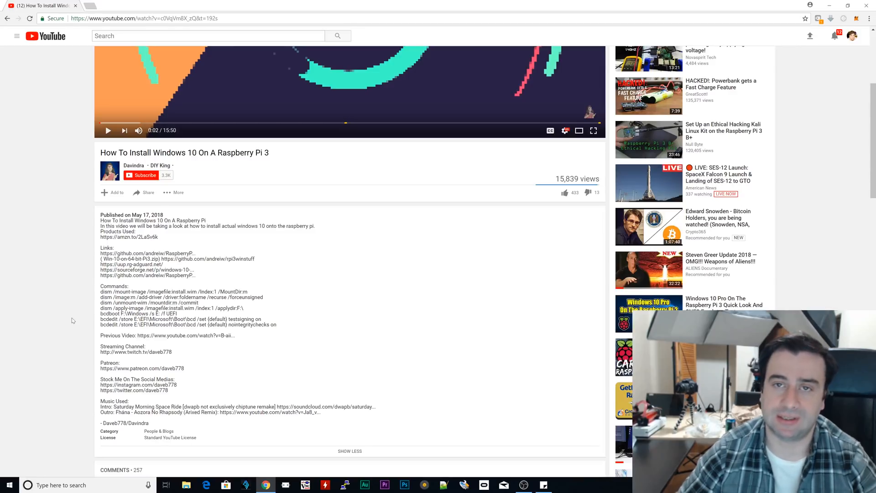
mouse_move(65, 314)
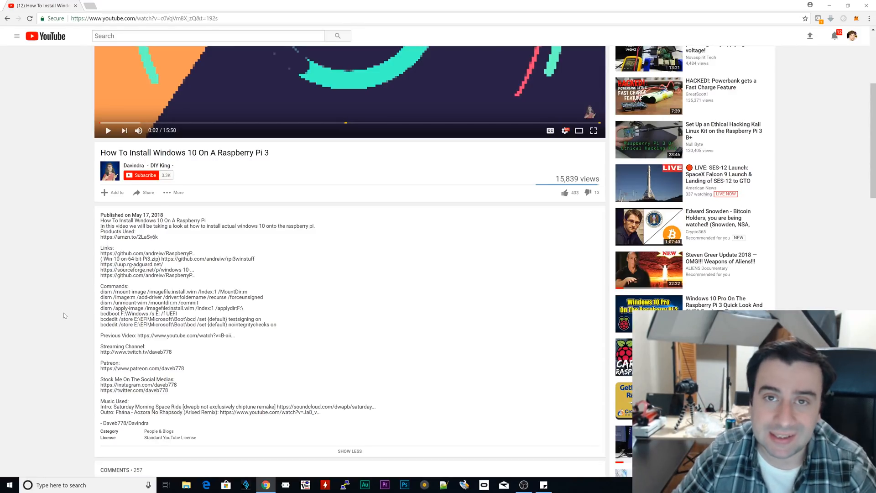